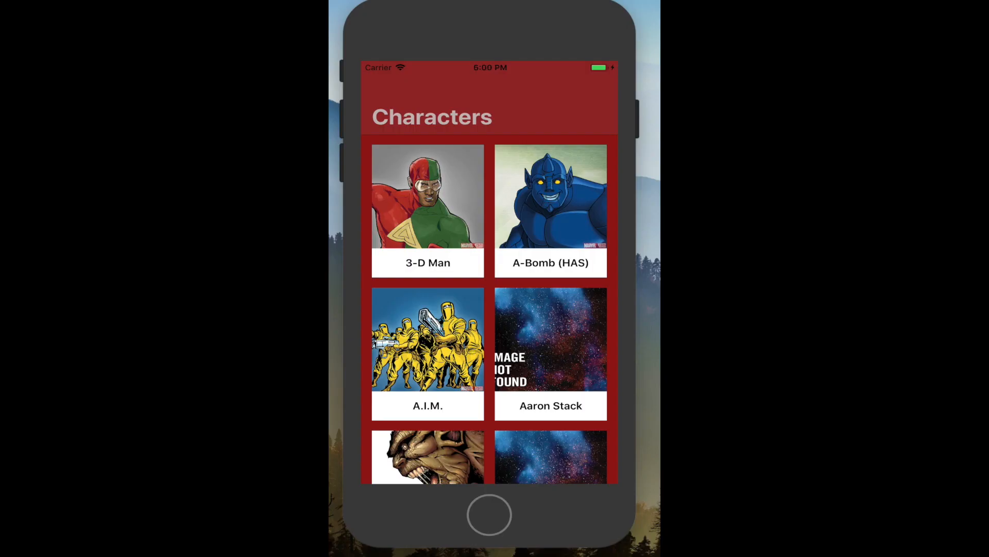
View the 3-D Man character's detail page in the finished Marvel app demo.
{"action": "left_click", "coordinate": [426, 211]}
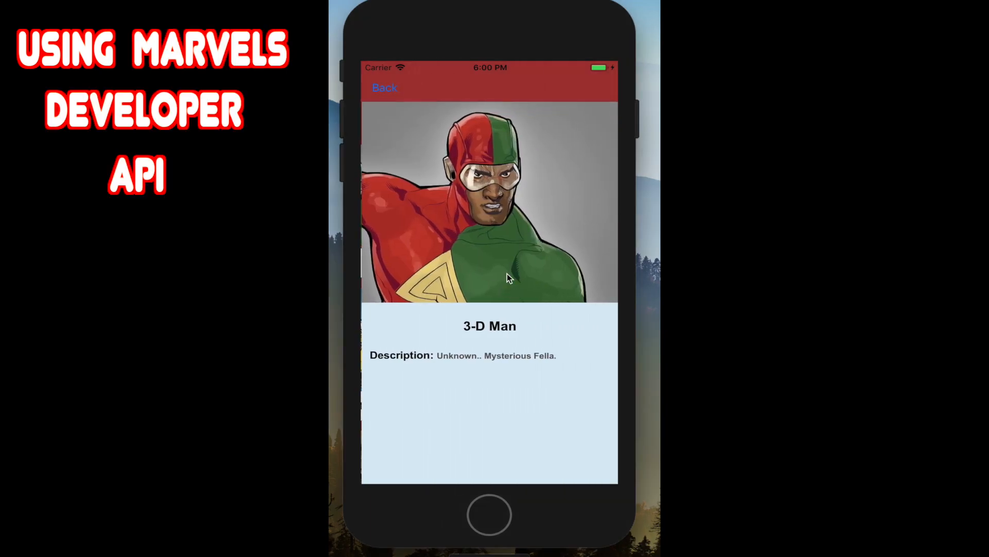
{"action": "left_click", "coordinate": [384, 88]}
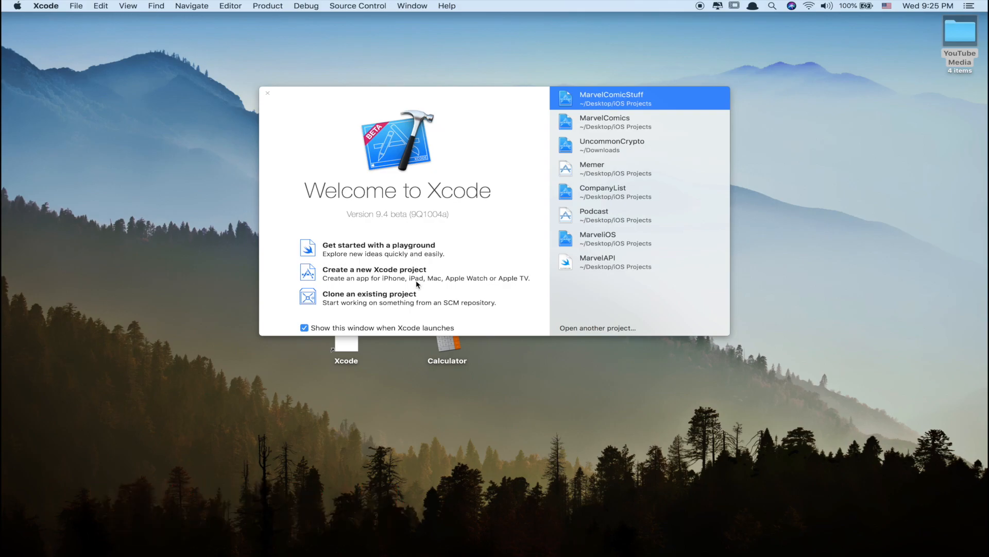
Create a Single View App project named MarvelComicBook in Swift and continue to the save location.
{"action": "left_click", "coordinate": [373, 269]}
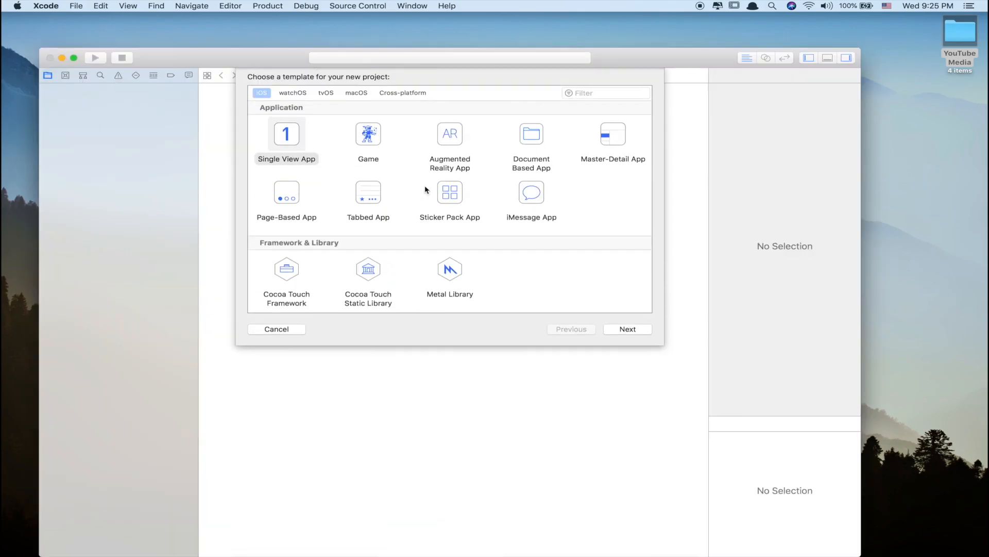
{"action": "left_click", "coordinate": [627, 329]}
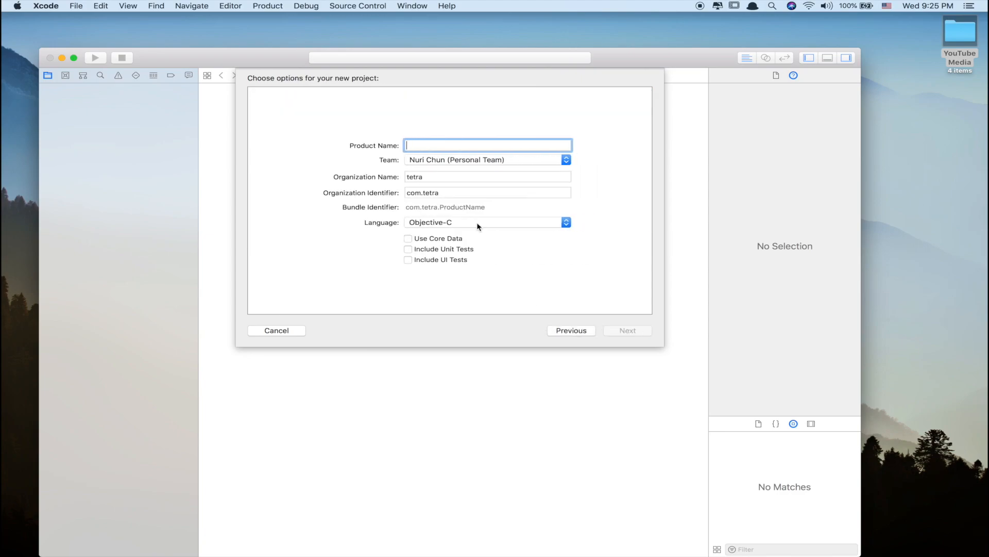
{"action": "type", "text": "Marvel"}
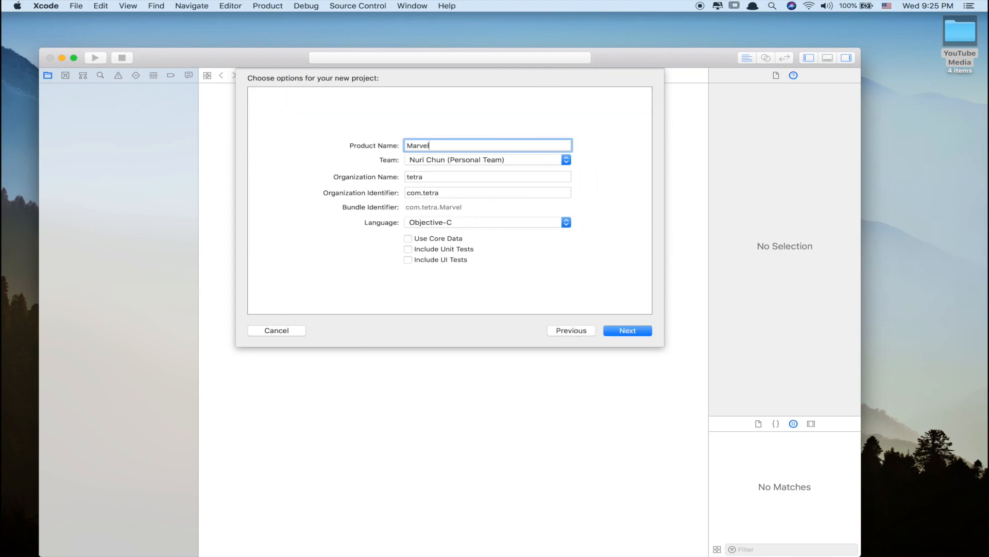
{"action": "type", "text": "ComicBook"}
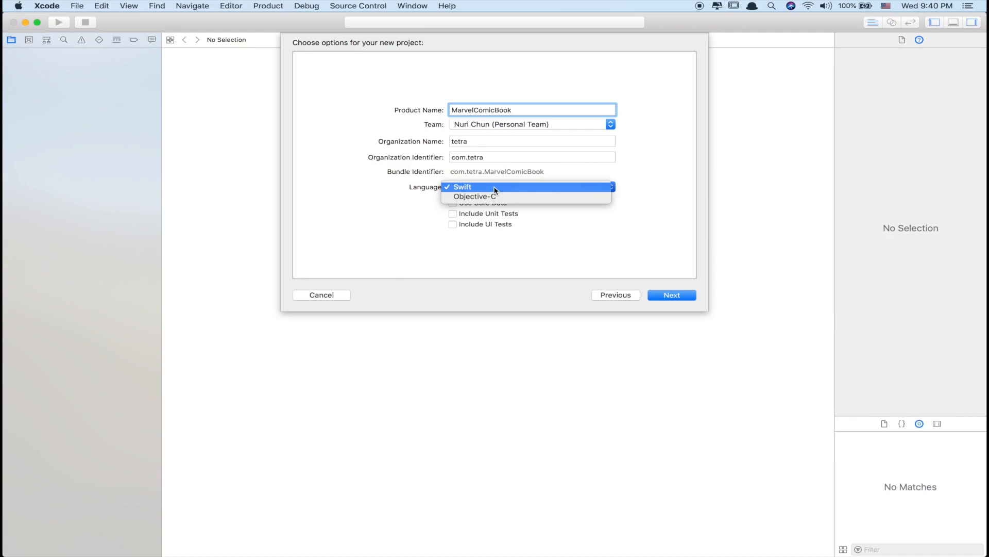
{"action": "left_click", "coordinate": [462, 187]}
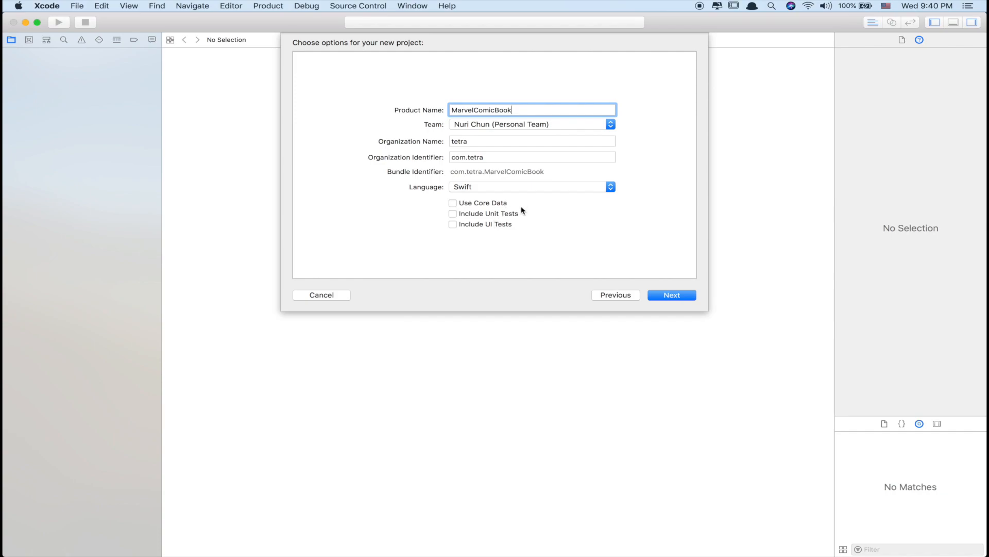
{"action": "mouse_move", "coordinate": [515, 223]}
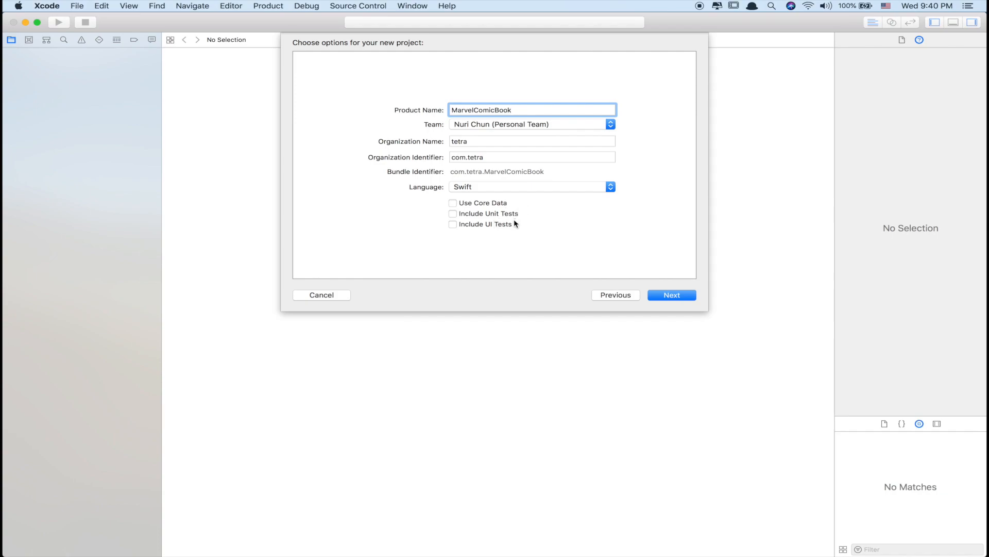
{"action": "mouse_move", "coordinate": [581, 282]}
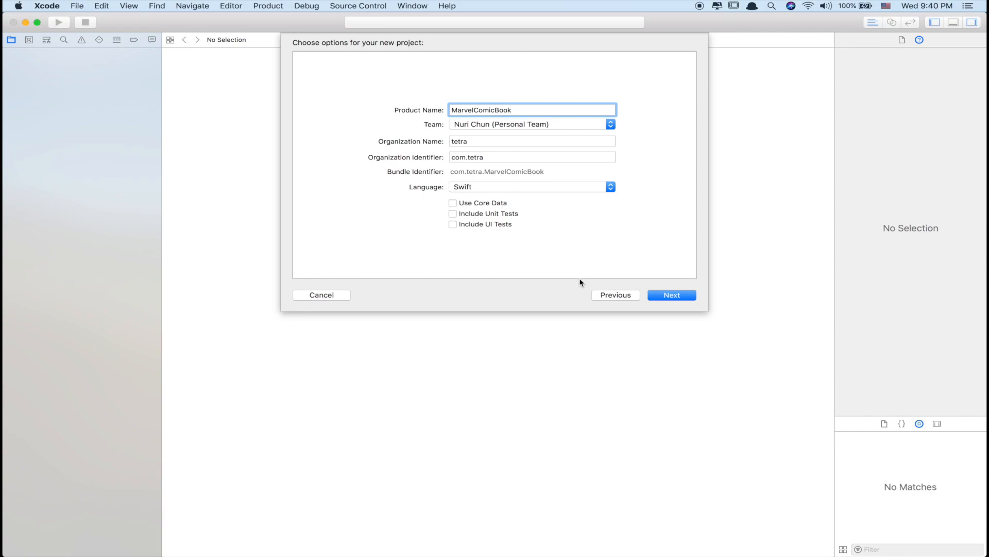
{"action": "left_click", "coordinate": [671, 295]}
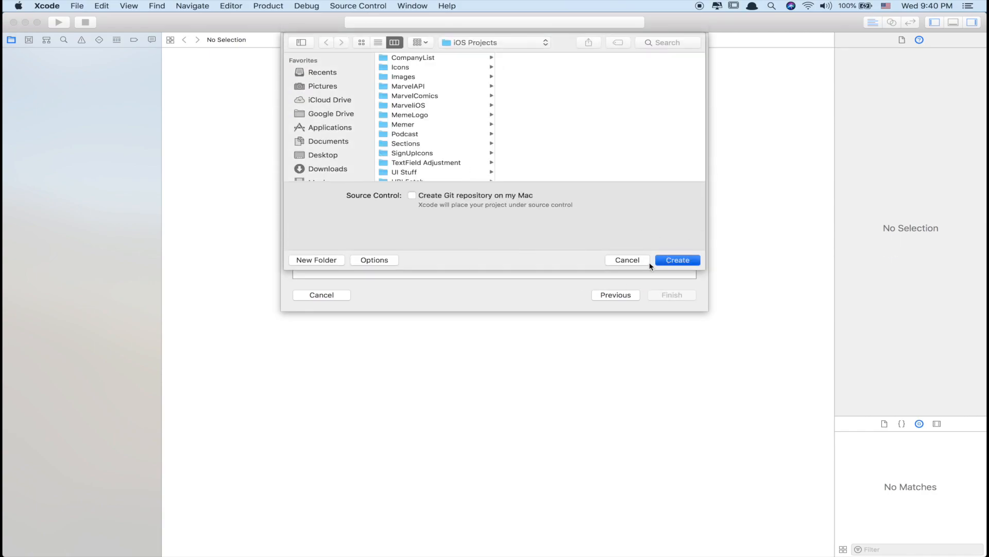
Create the project in the iOS Projects folder and view ViewController.swift.
{"action": "left_click", "coordinate": [677, 260]}
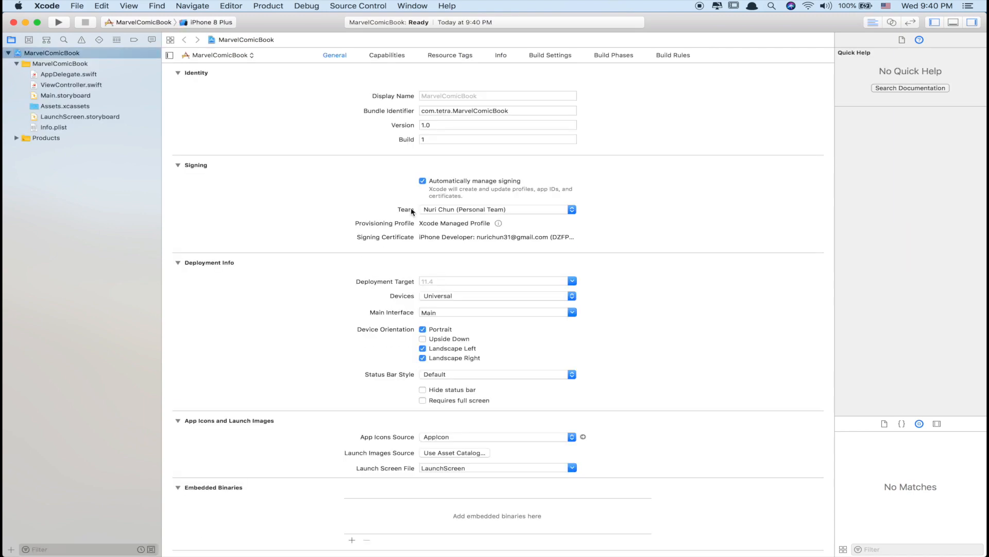
{"action": "mouse_move", "coordinate": [177, 105]}
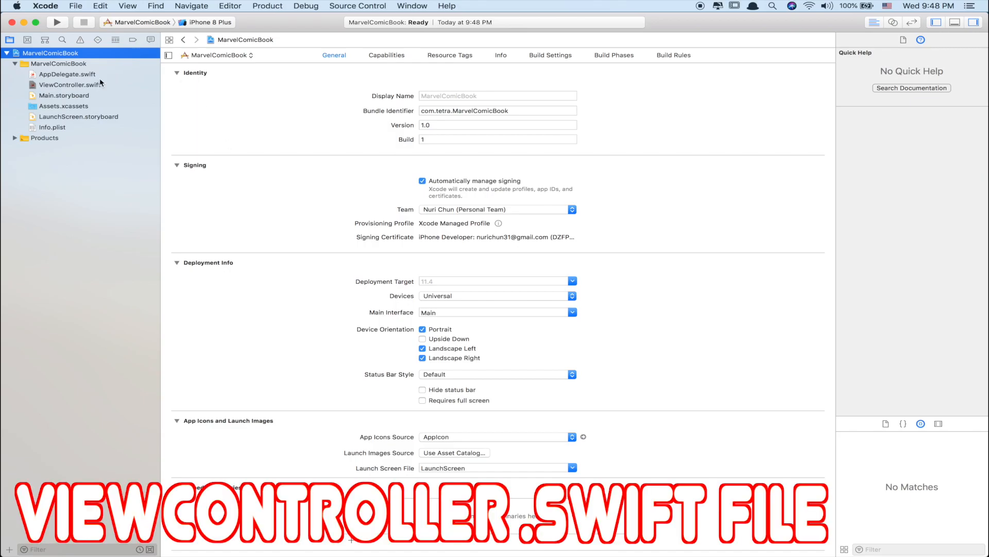
{"action": "left_click", "coordinate": [70, 84]}
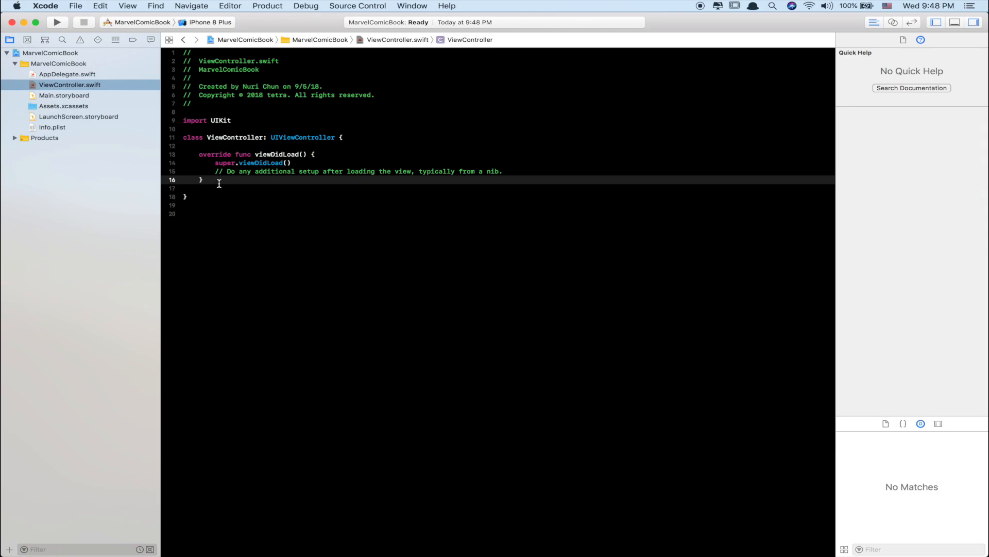
{"action": "left_click", "coordinate": [56, 21]}
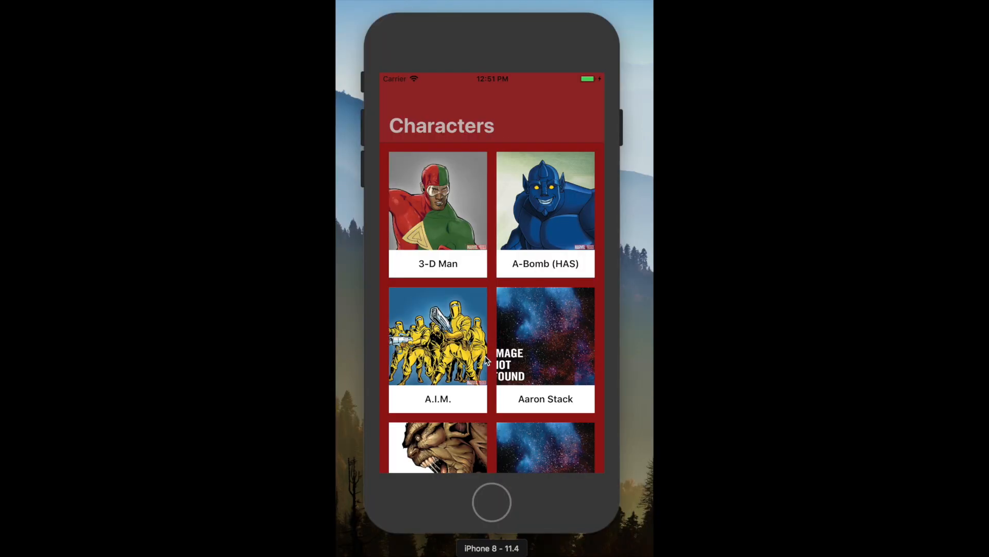
Scroll down the Characters grid and view Adam Warlock's detail page.
{"action": "scroll", "scroll_direction": "down", "scroll_amount": 3}
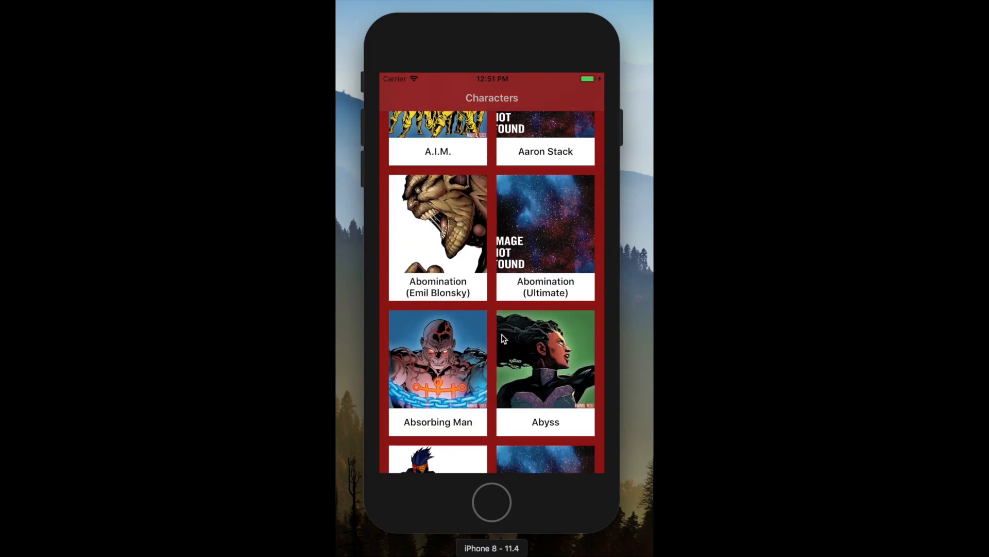
{"action": "scroll", "scroll_direction": "down", "scroll_amount": 3}
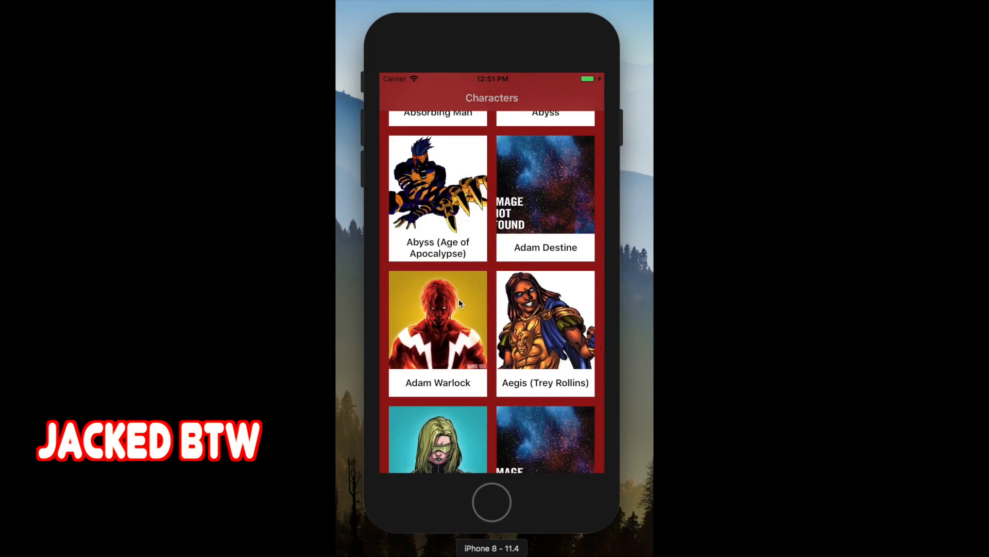
{"action": "left_click", "coordinate": [438, 319]}
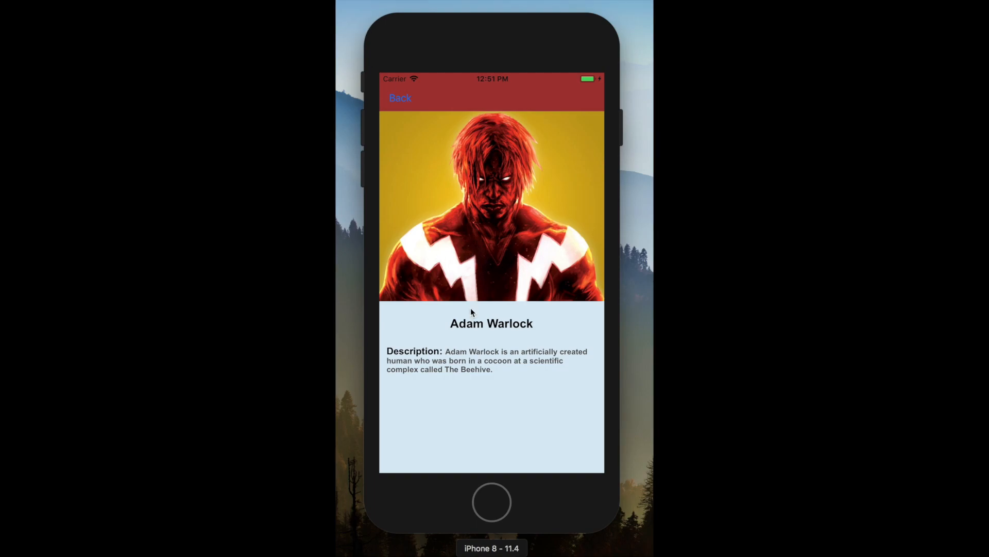
{"action": "mouse_move", "coordinate": [368, 29]}
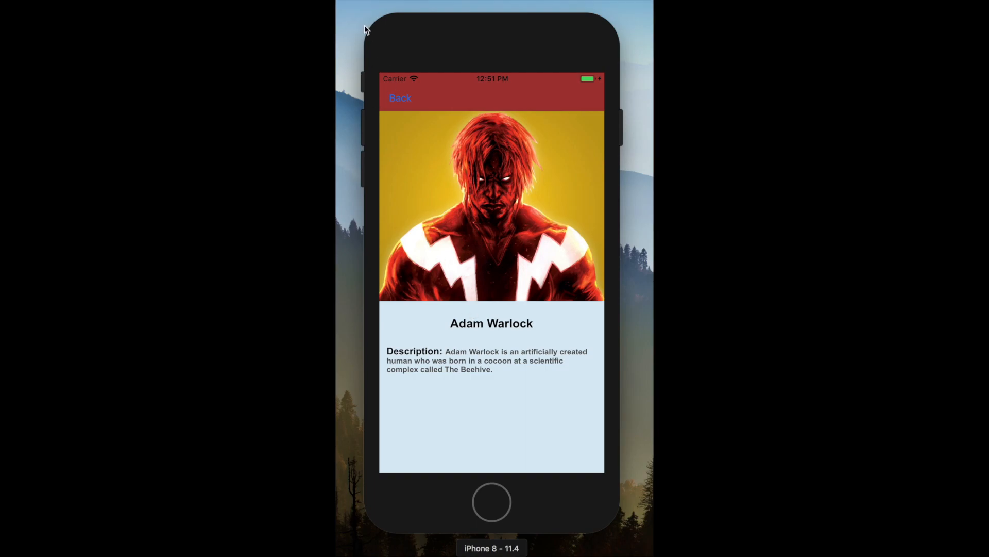
{"action": "mouse_move", "coordinate": [472, 312]}
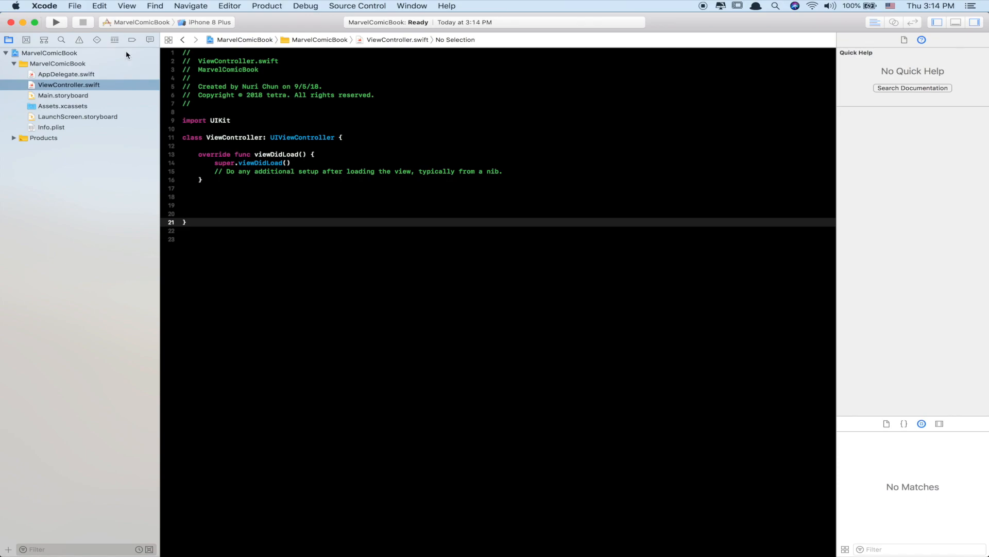
Rename the ViewController class to MarvelController.
{"action": "left_click", "coordinate": [229, 128]}
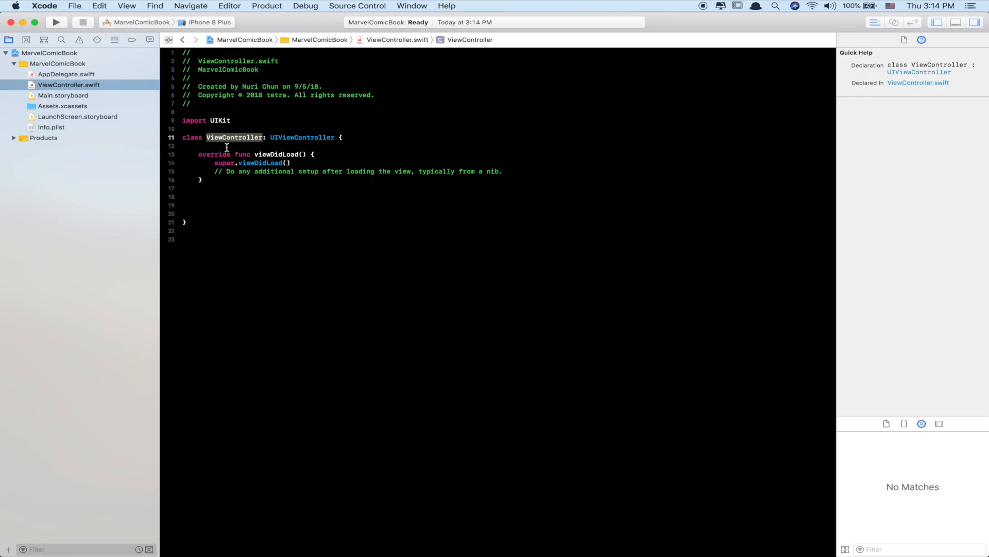
{"action": "type", "text": "Marvel"}
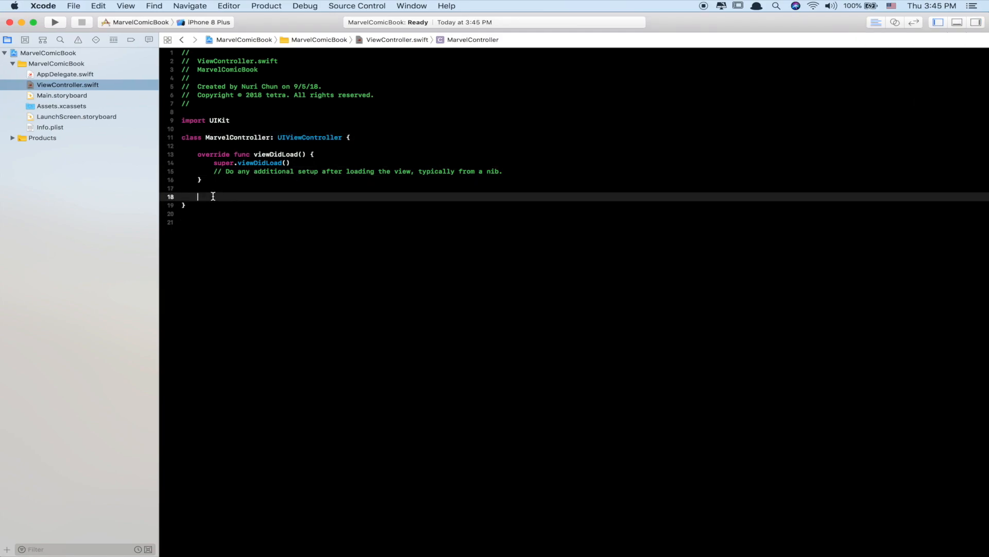
Run the app, then switch between AppDelegate.swift and ViewController.swift to edit the controller setup.
{"action": "left_click", "coordinate": [65, 74]}
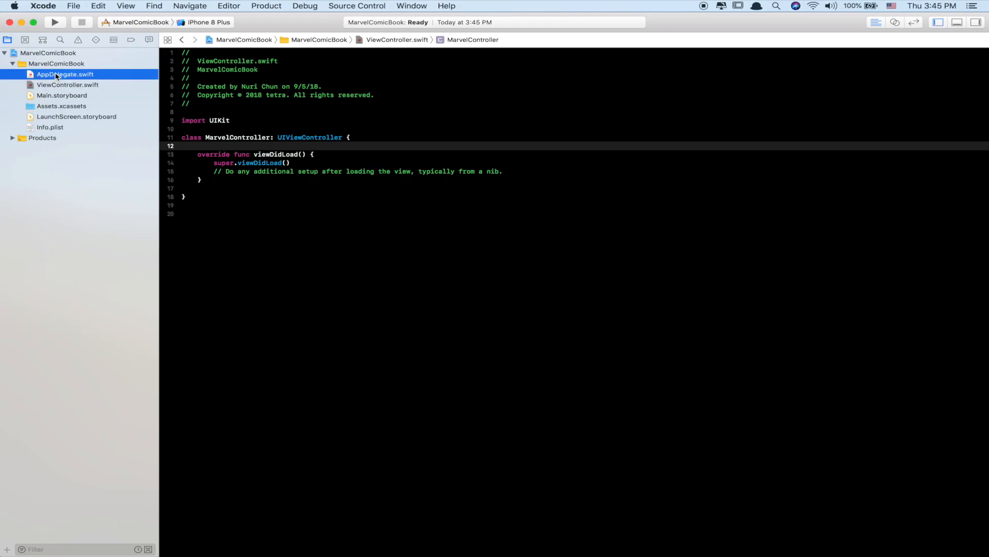
{"action": "left_click", "coordinate": [65, 74]}
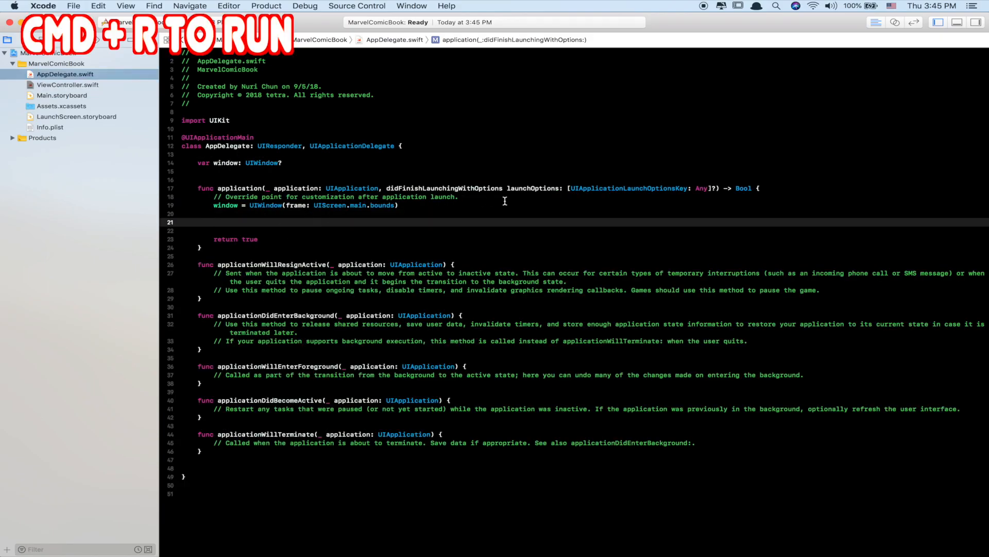
{"action": "key", "text": "cmd+r"}
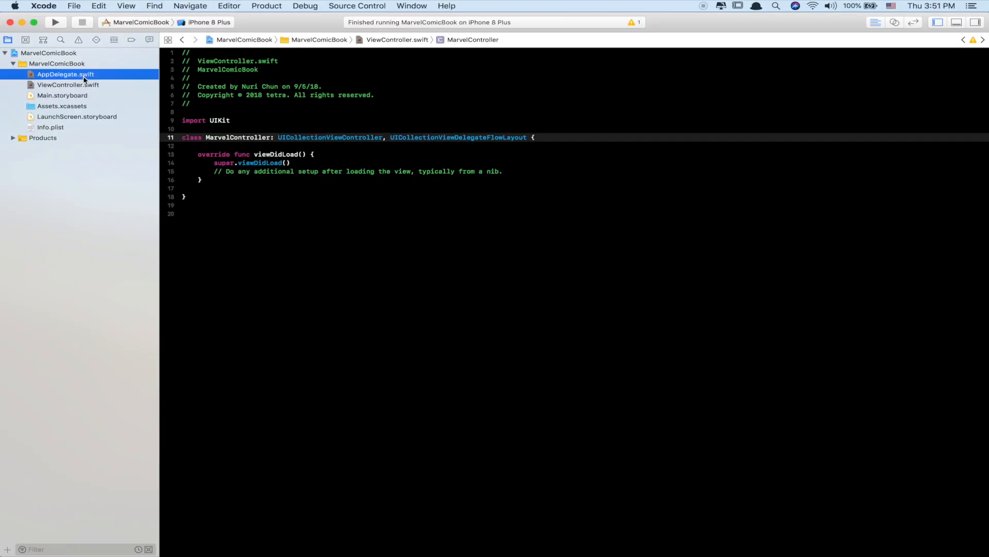
{"action": "left_click", "coordinate": [66, 74]}
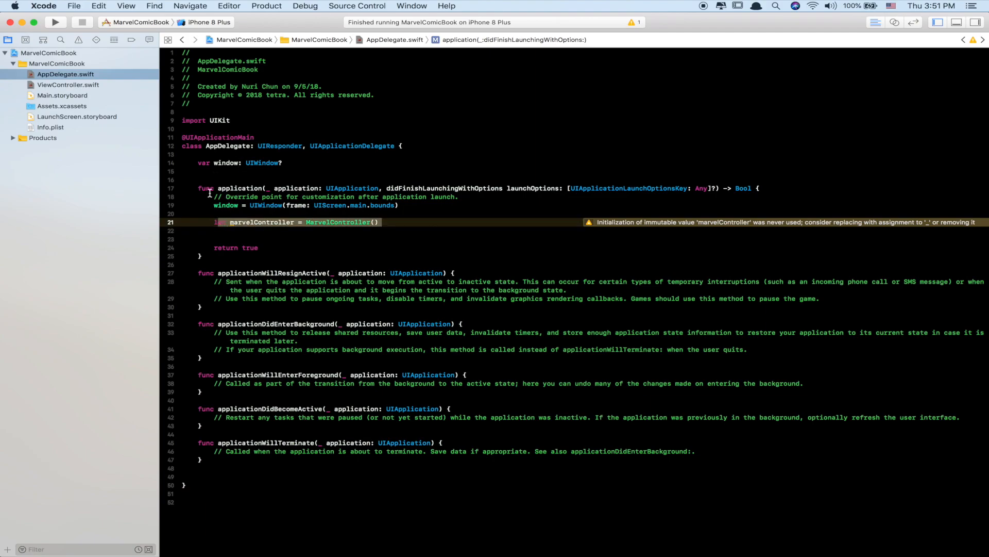
{"action": "left_click", "coordinate": [68, 83]}
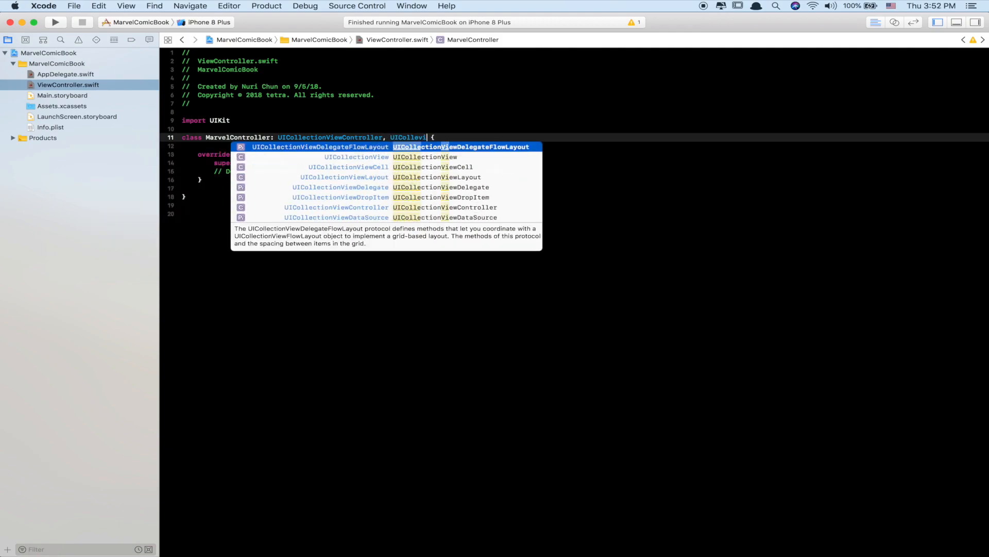
Return to AppDelegate.swift after adding the flow-layout protocol conformance.
{"action": "left_click", "coordinate": [64, 75]}
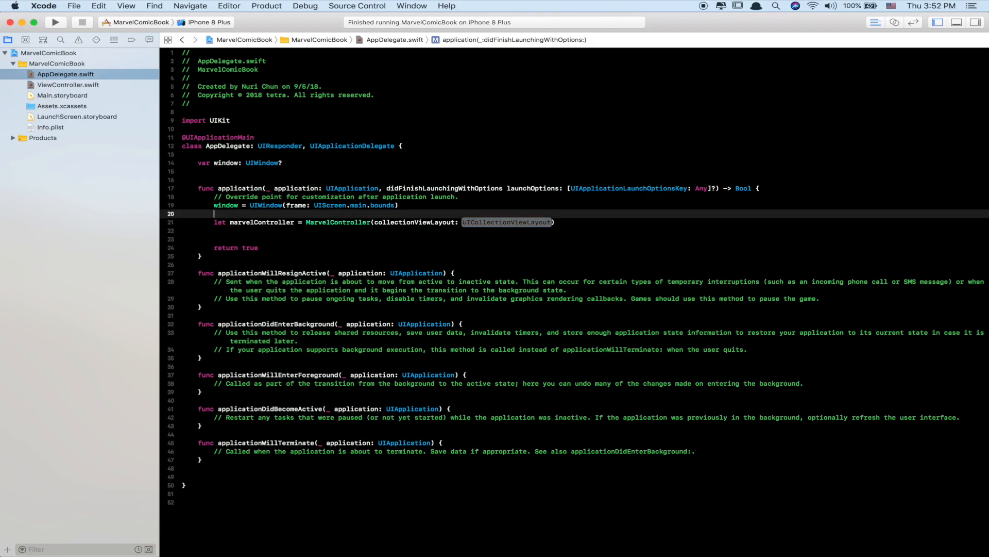
Declare a UICollectionViewLayout constant named layout for MarvelController.
{"action": "type", "text": "let layout ="}
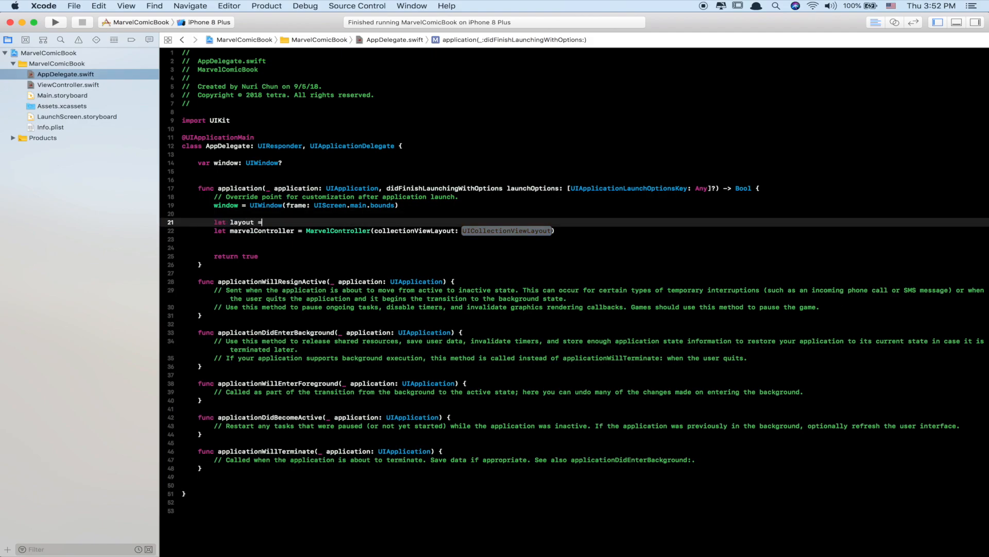
{"action": "type", "text": "UICollectionViewLayout("}
{"action": "left_click", "coordinate": [583, 238]}
{"action": "type", "text": "window?"}
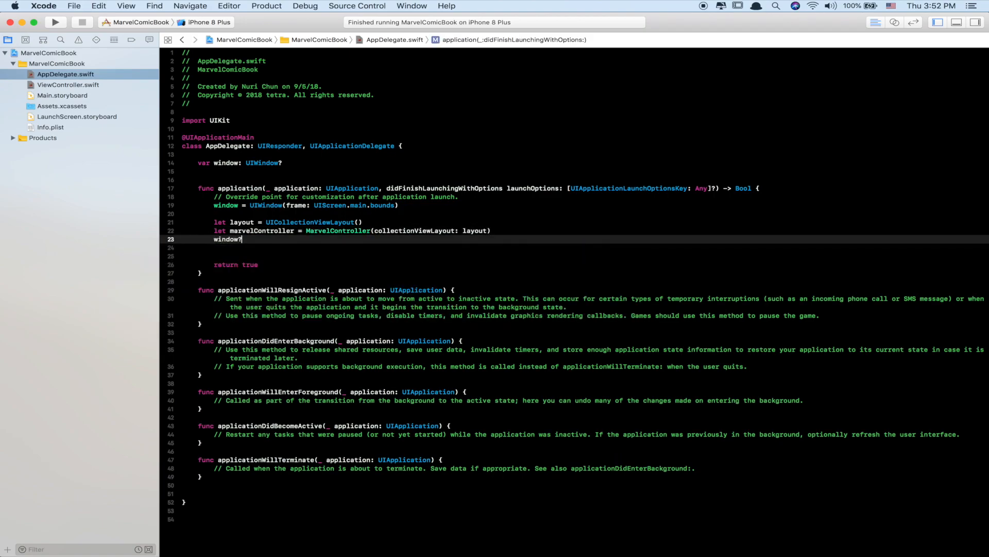
Set window?.rootViewController to marvelController and call window?.makeKeyAndVisible().
{"action": "type", "text": ".rootViewController"}
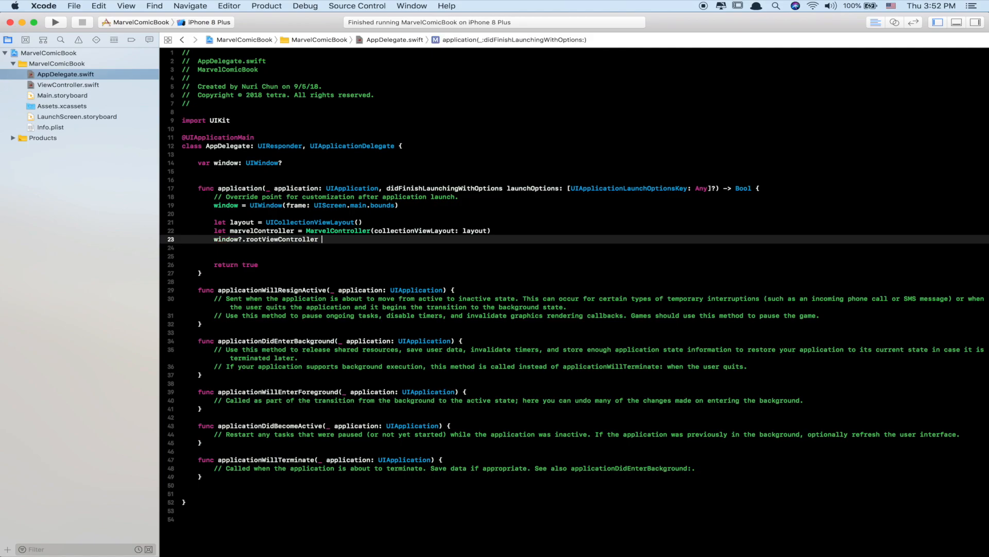
{"action": "type", "text": "= marvel"}
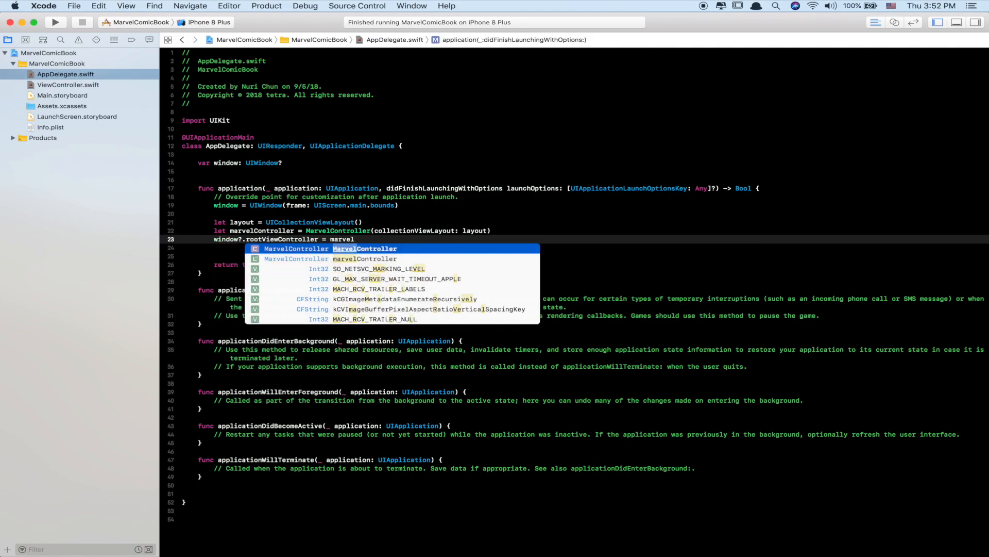
{"action": "key", "text": "Down"}
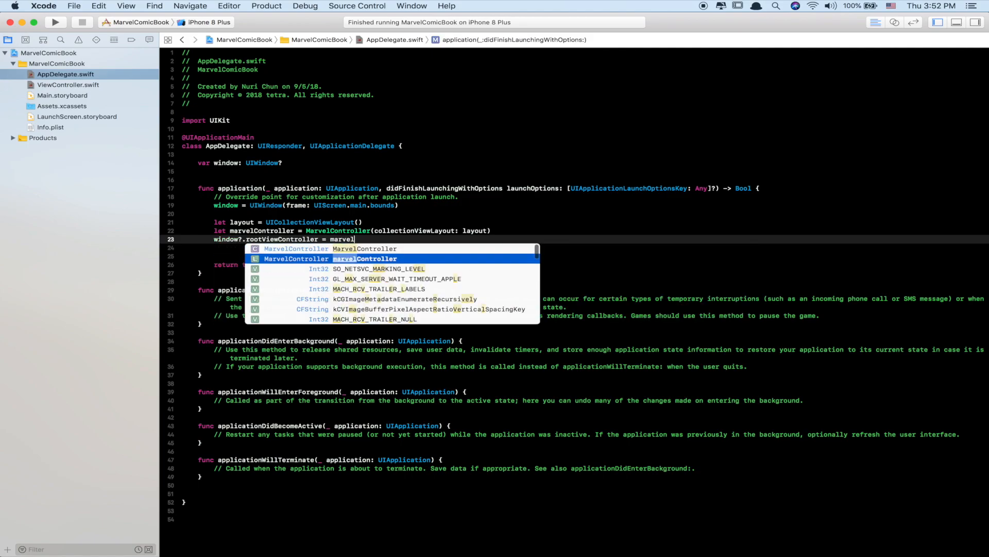
{"action": "type", "text": "windo"}
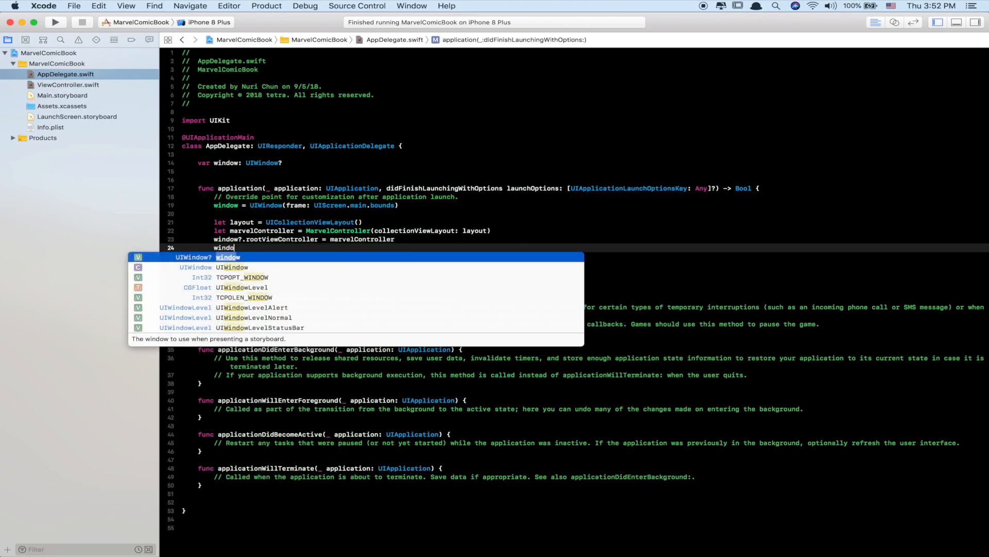
{"action": "type", "text": "?.makeKeyAndVisible("}
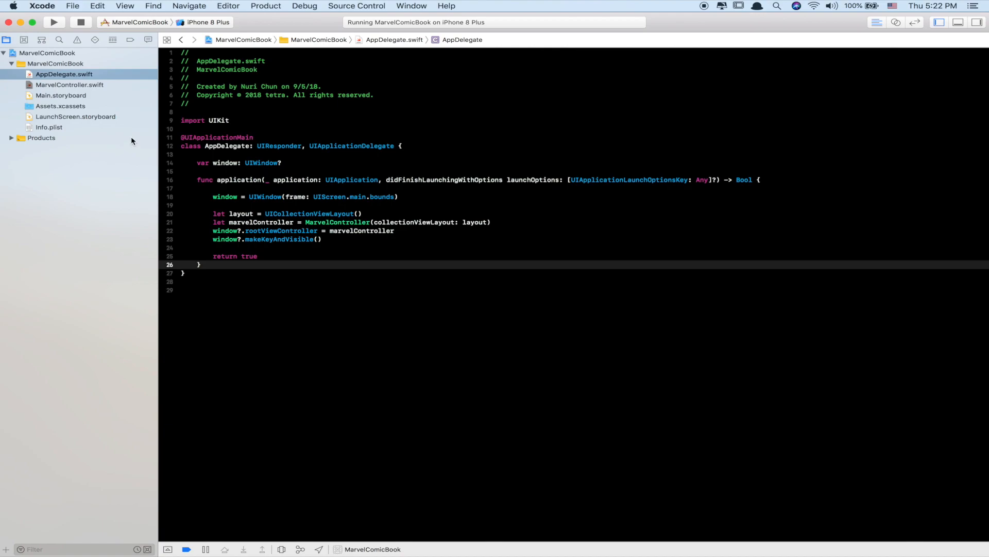
In viewDidLoad, set collectionView?.backgroundColor to UIColor.red and begin calling setupUI().
{"action": "left_click", "coordinate": [69, 85]}
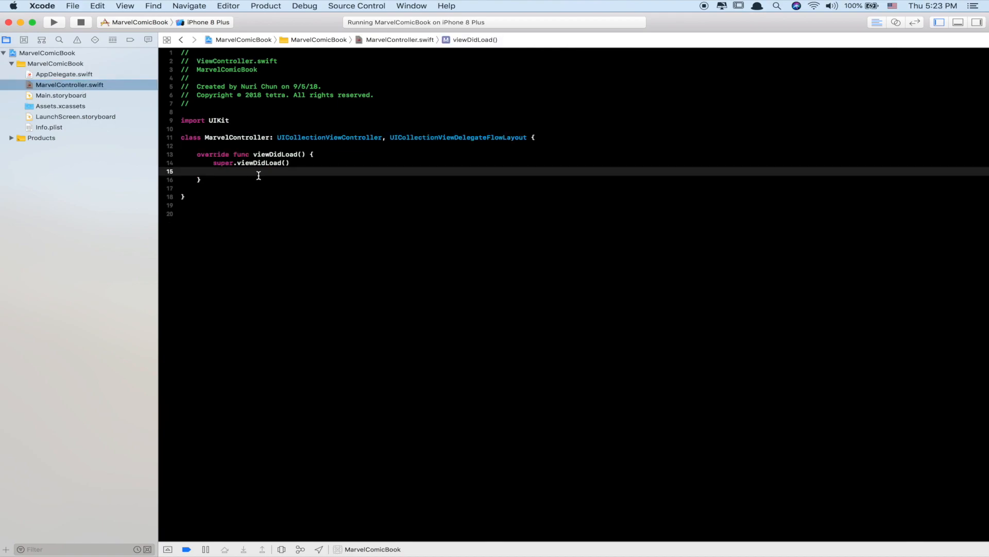
{"action": "key", "text": "return"}
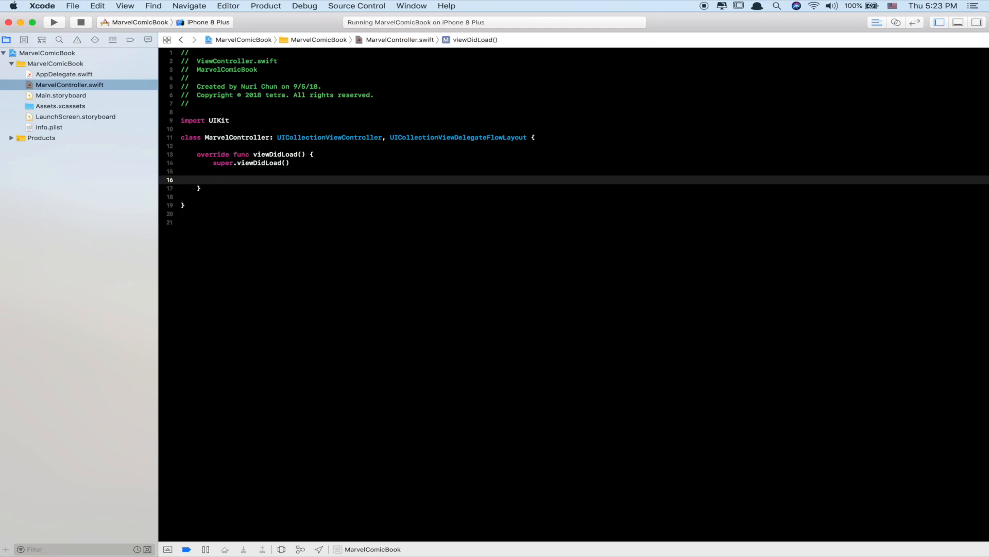
{"action": "type", "text": "c"}
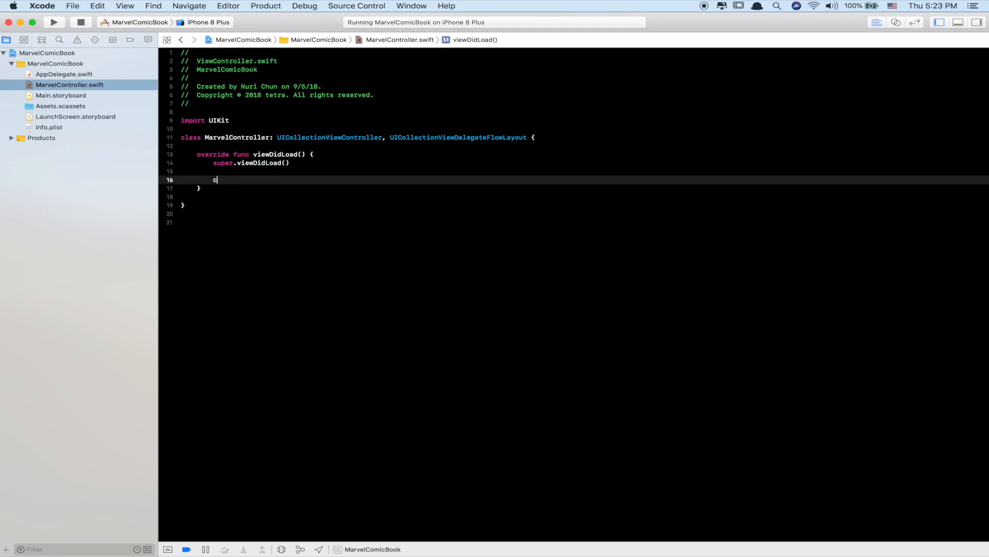
{"action": "type", "text": "ollectionView"}
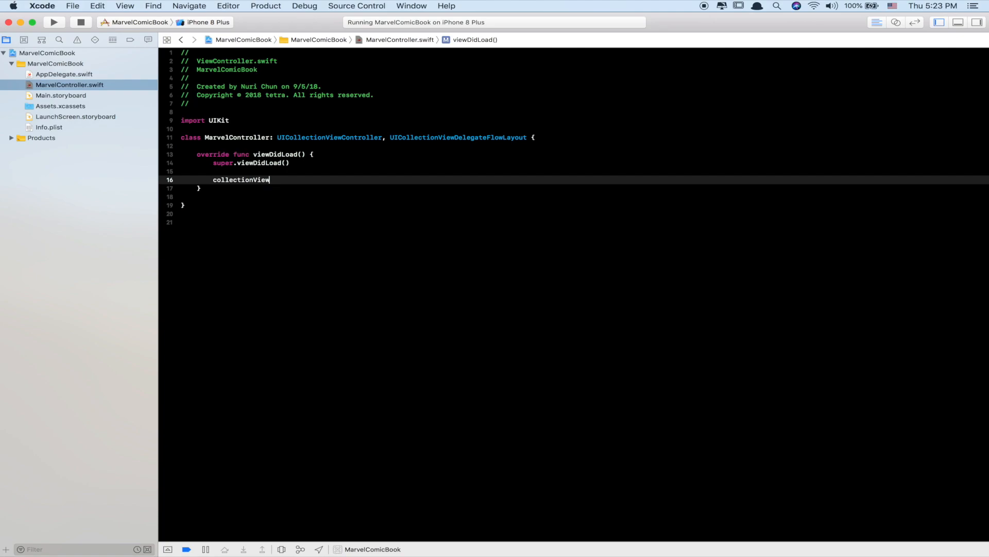
{"action": "type", "text": "?.backgroundColor"}
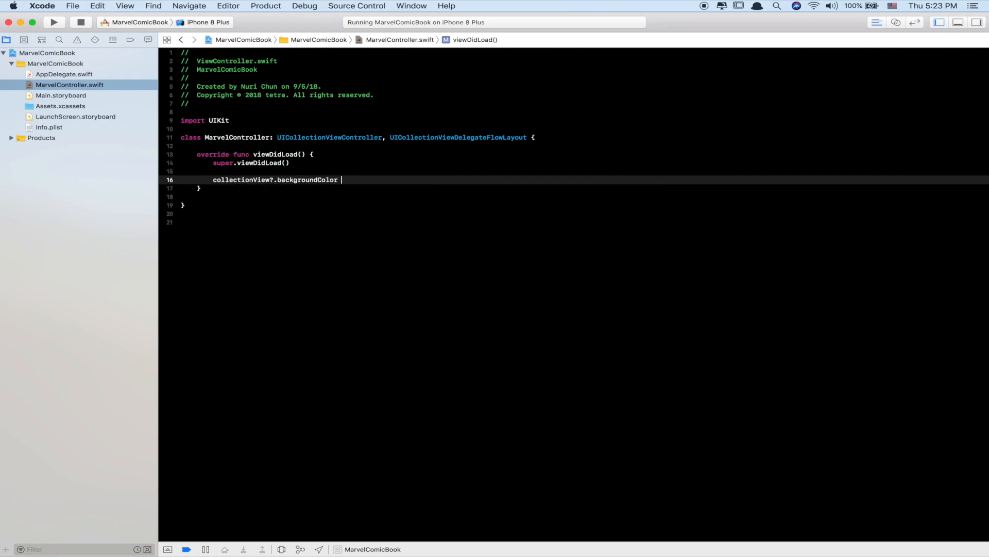
{"action": "type", "text": "="}
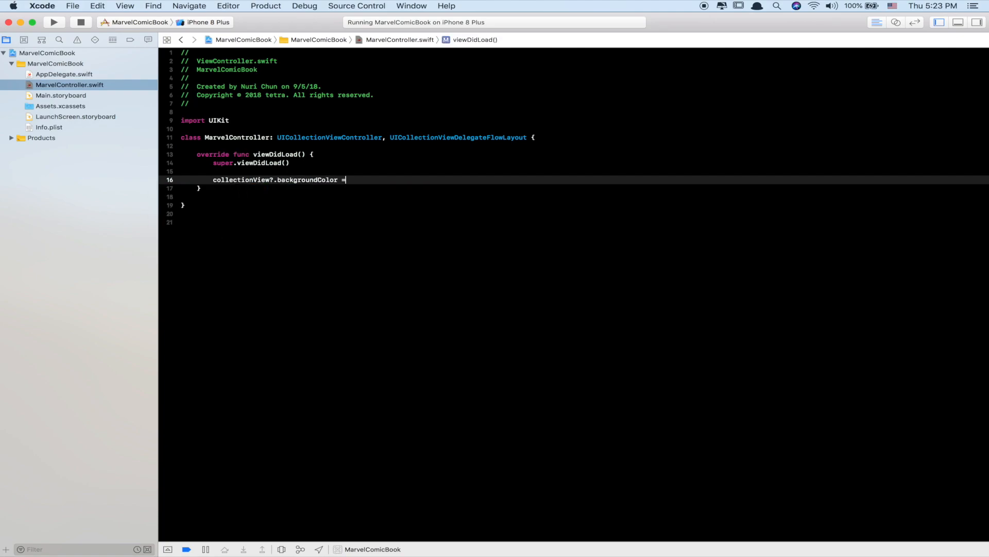
{"action": "type", "text": ".red"}
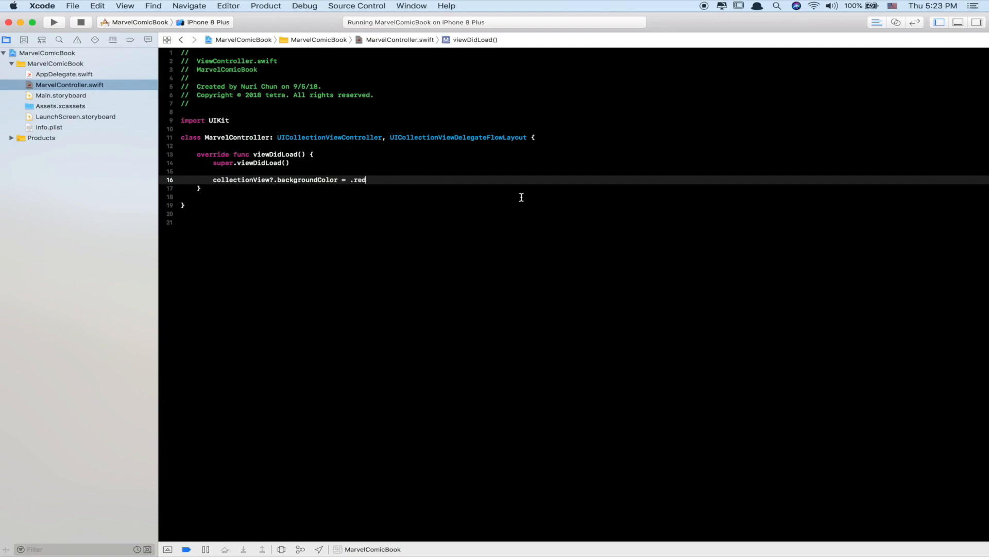
{"action": "type", "text": "UIColor"}
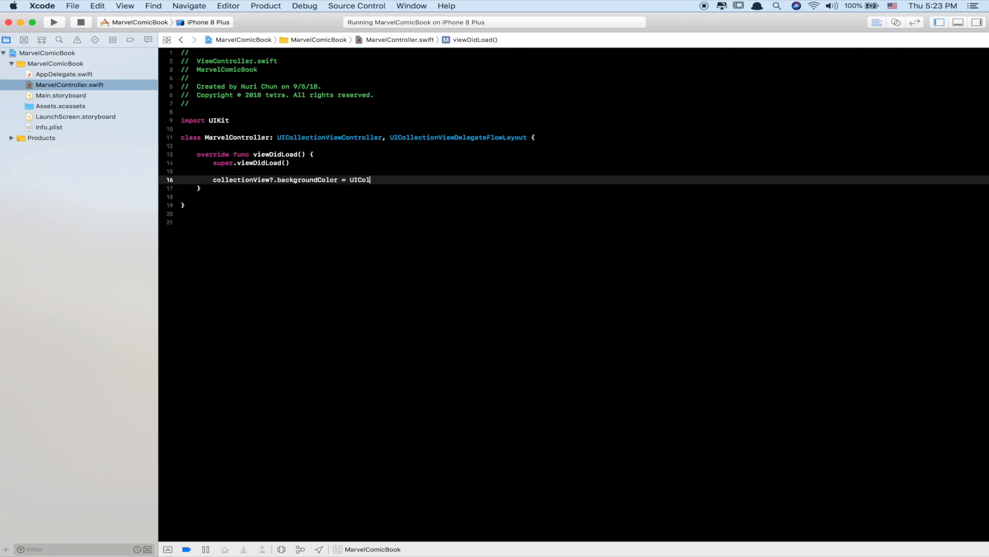
{"action": "type", "text": ".red"}
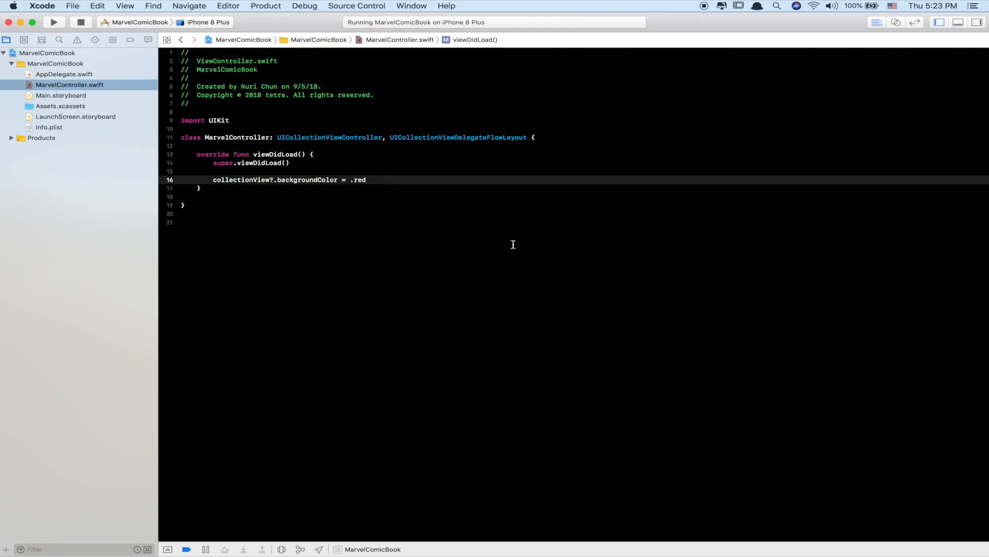
{"action": "type", "text": "setupF"}
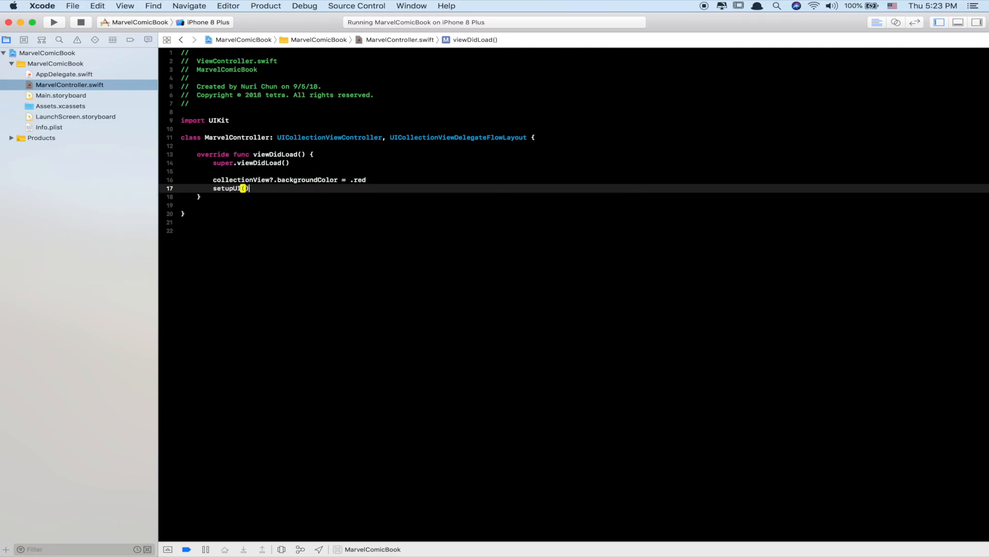
Add a private func setupUI() holding the red background line.
{"action": "type", "text": "private func"}
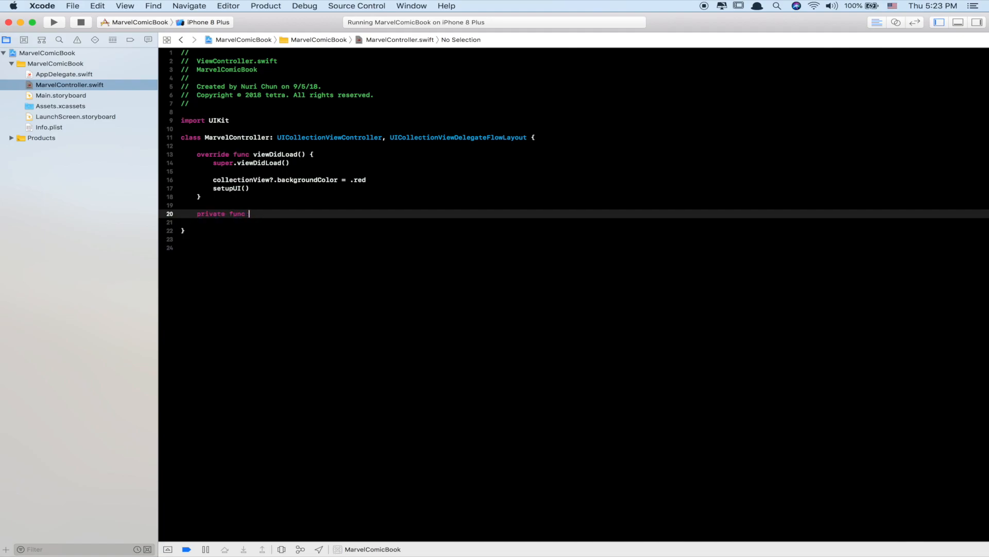
{"action": "type", "text": "setupUI() {"}
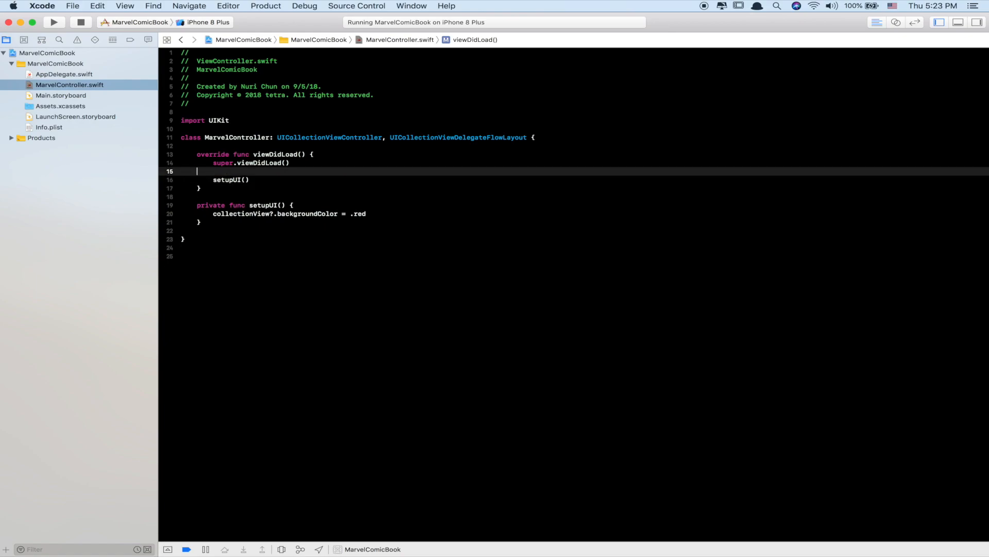
{"action": "key", "text": "Backspace"}
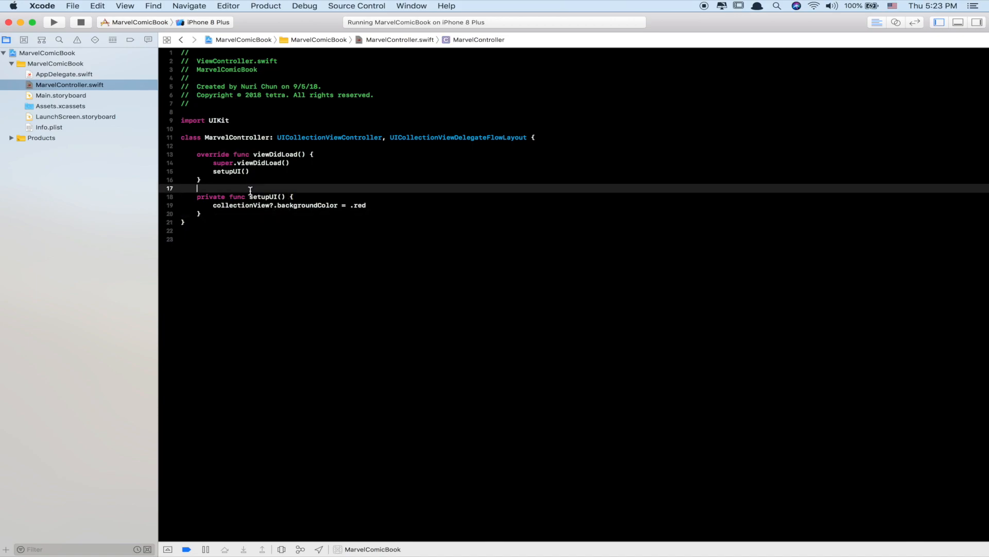
{"action": "mouse_move", "coordinate": [145, 116]}
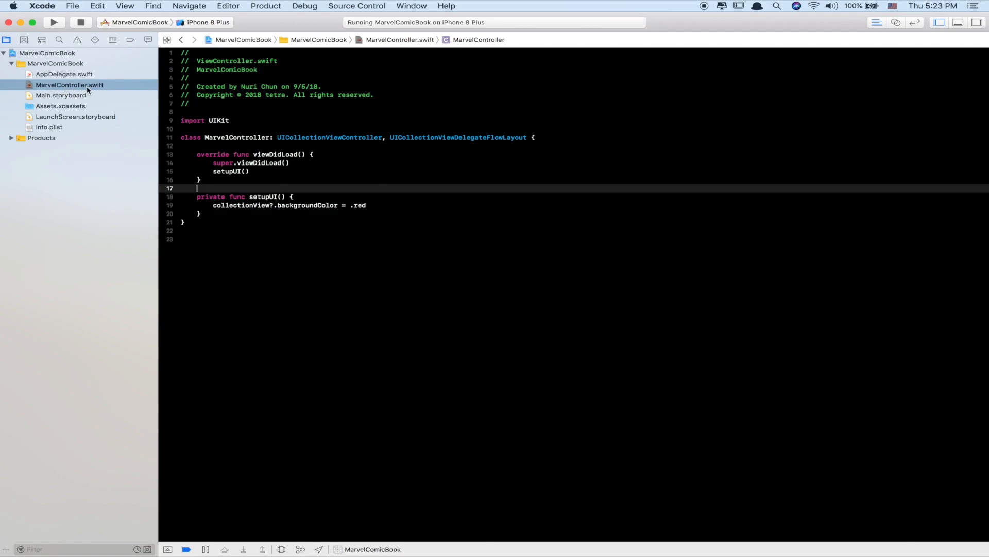
Build and run the app so the simulator shows a red screen.
{"action": "double_click", "coordinate": [69, 85]}
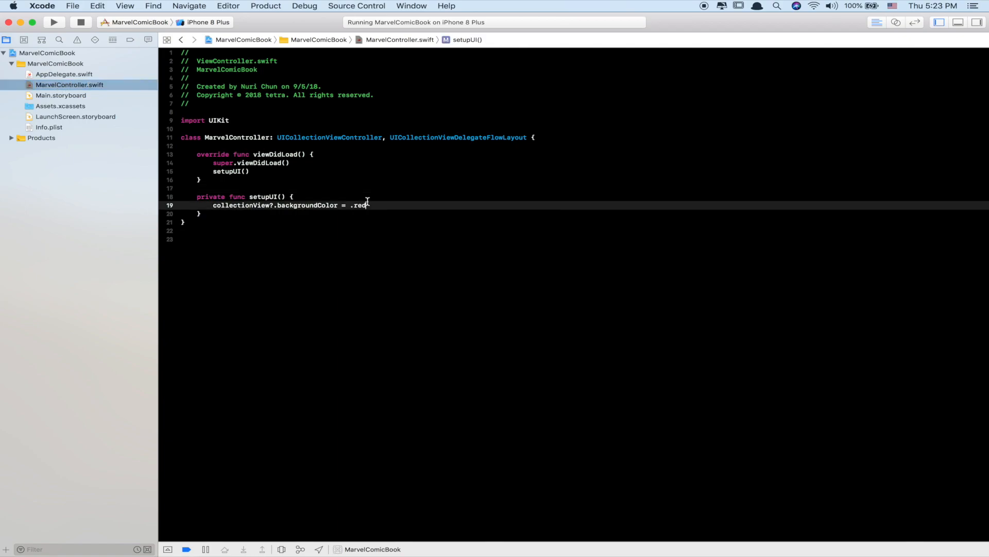
{"action": "left_click", "coordinate": [53, 22]}
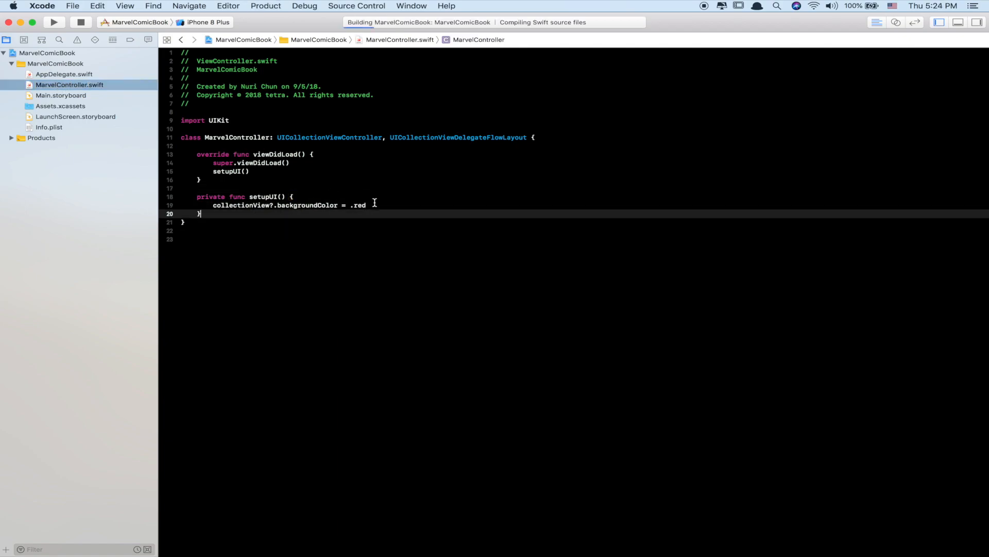
{"action": "left_click", "coordinate": [54, 22]}
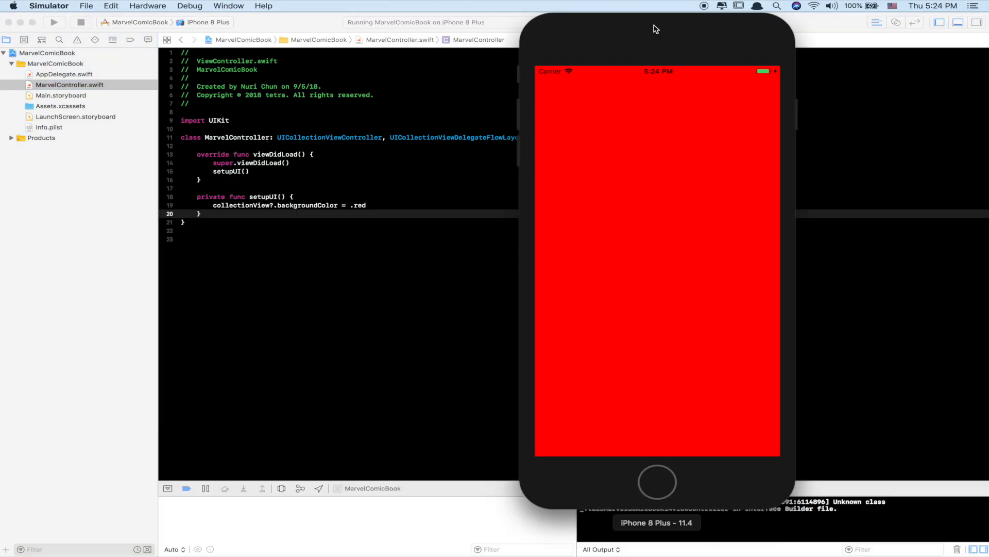